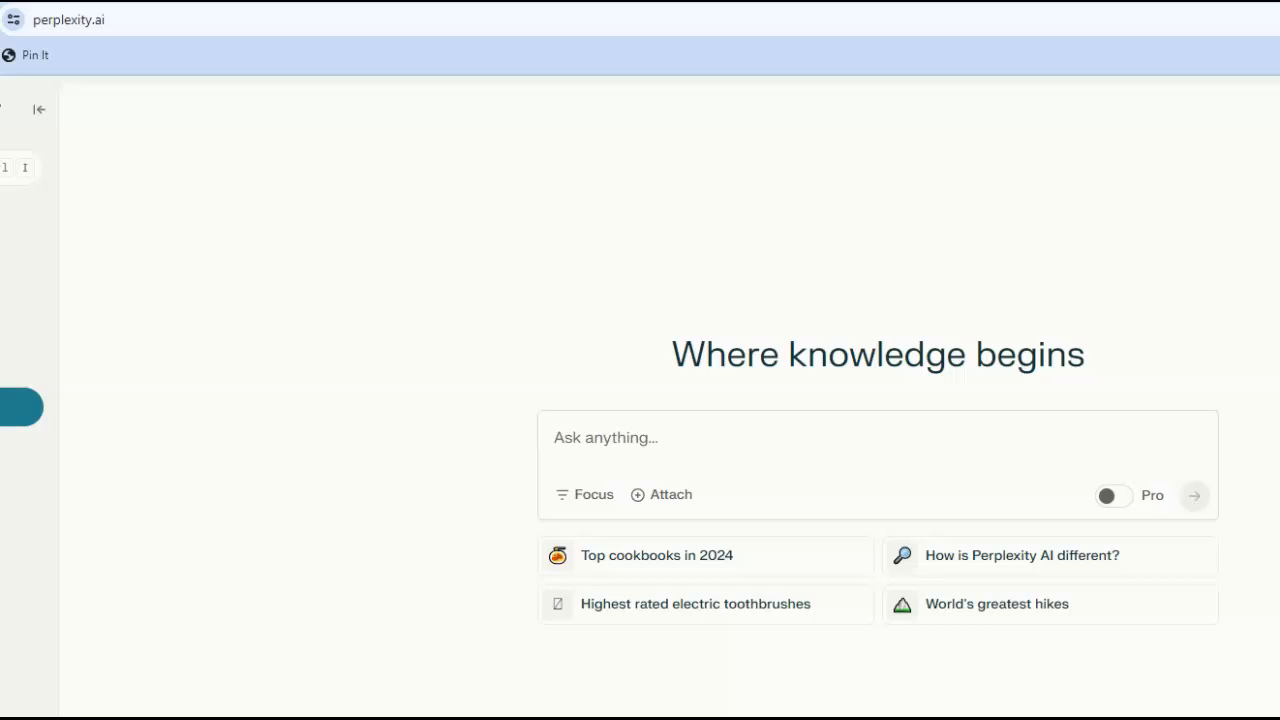
Paste the academic-librarian prompt requesting 10 research topic ideas into the question box.
click(35, 22)
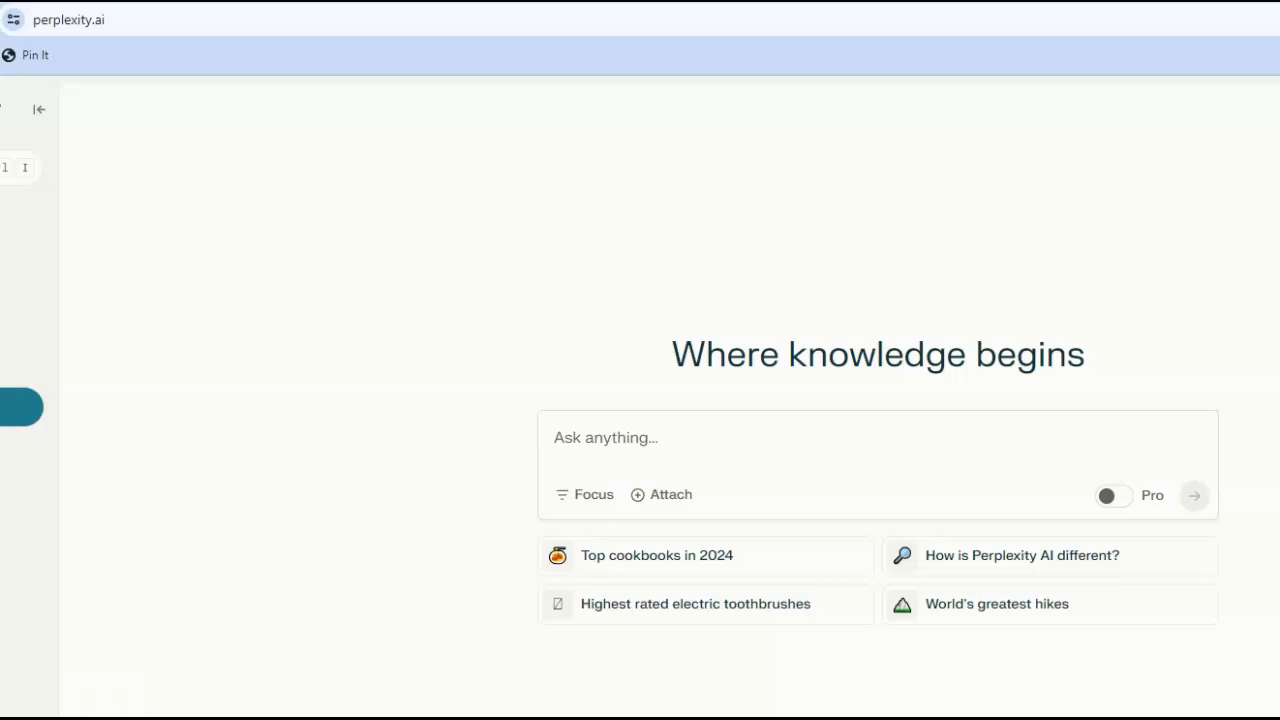
click(605, 437)
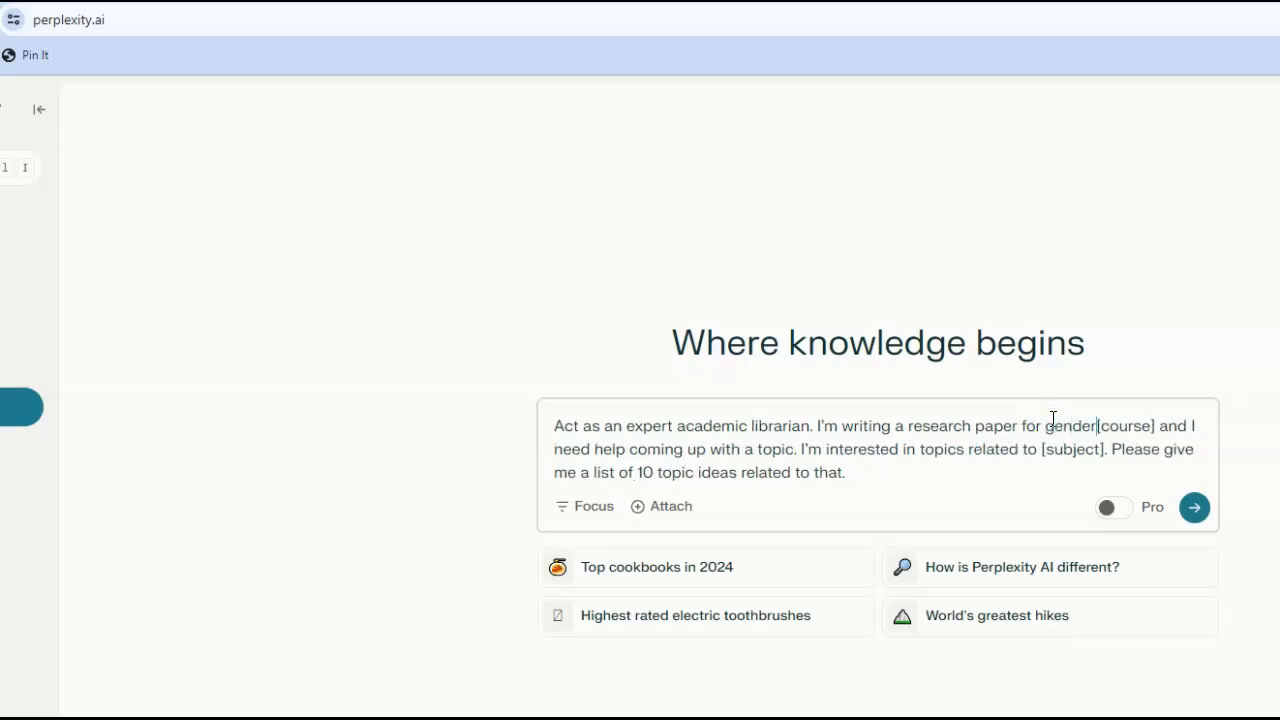
Fill the placeholders so the prompt reads 'gender studies' and 'politicians'.
text(studies)
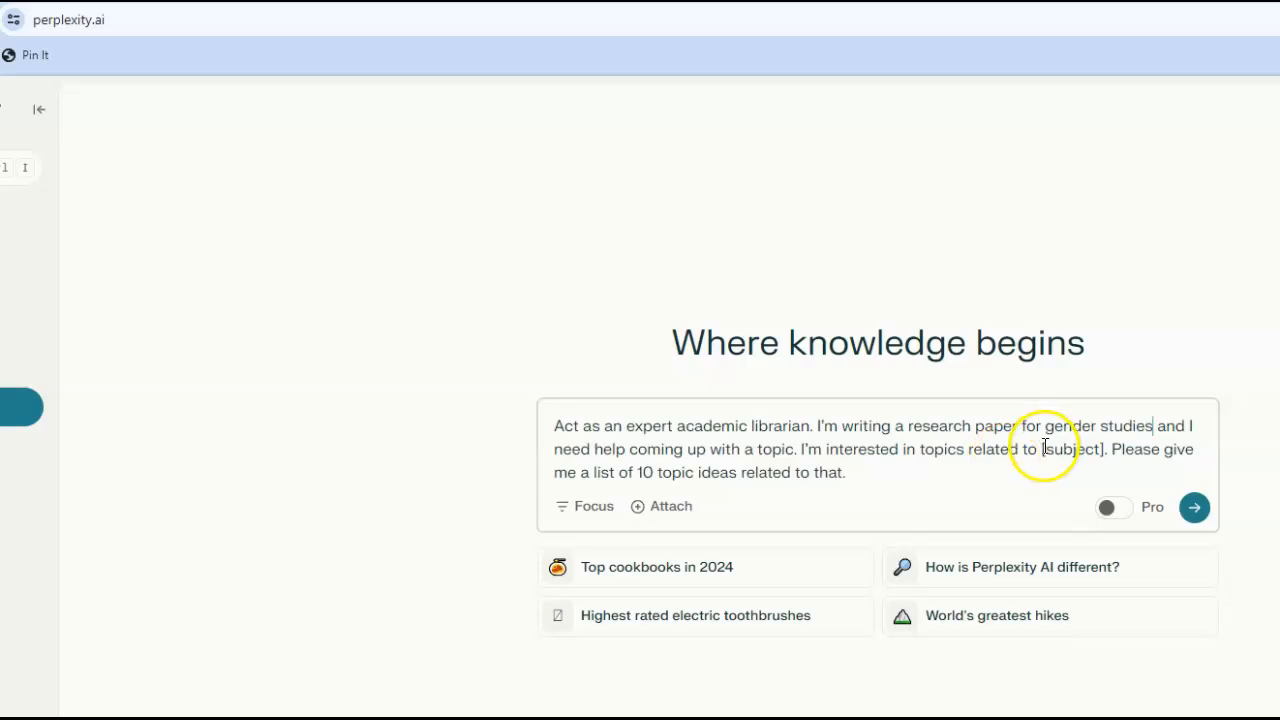
double_click(1069, 449)
text(politician)
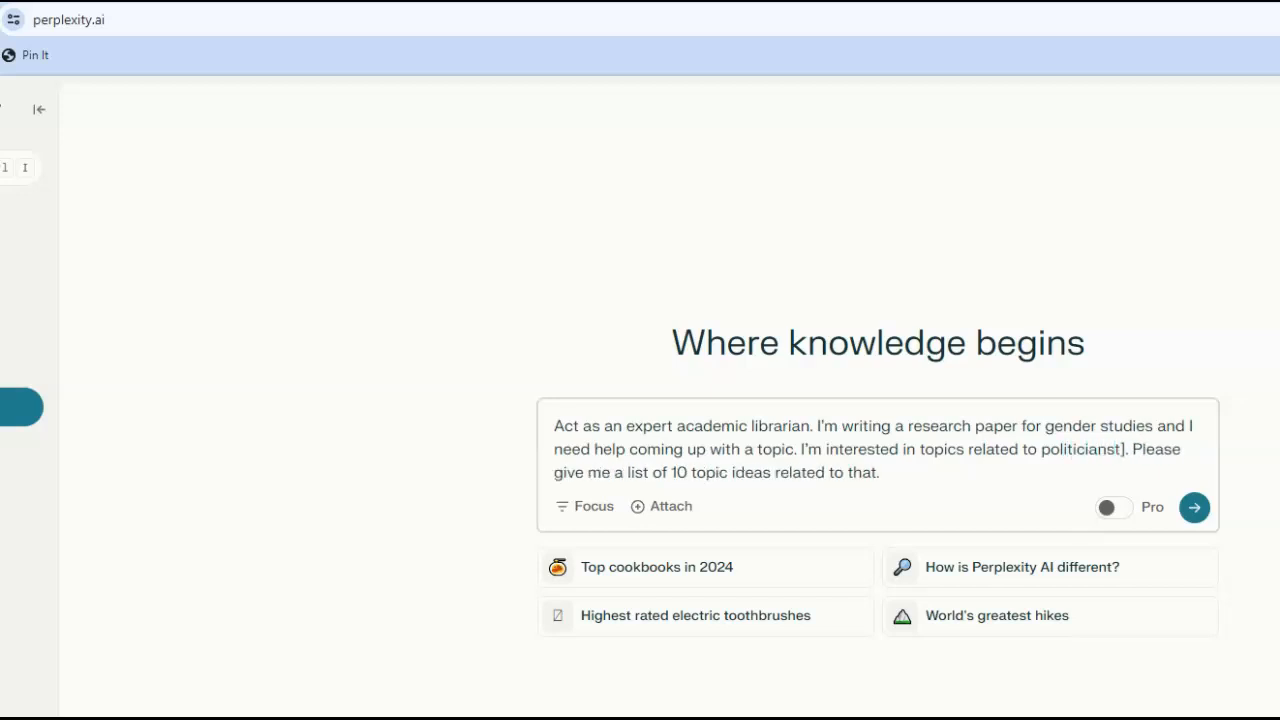
key(Backspace)
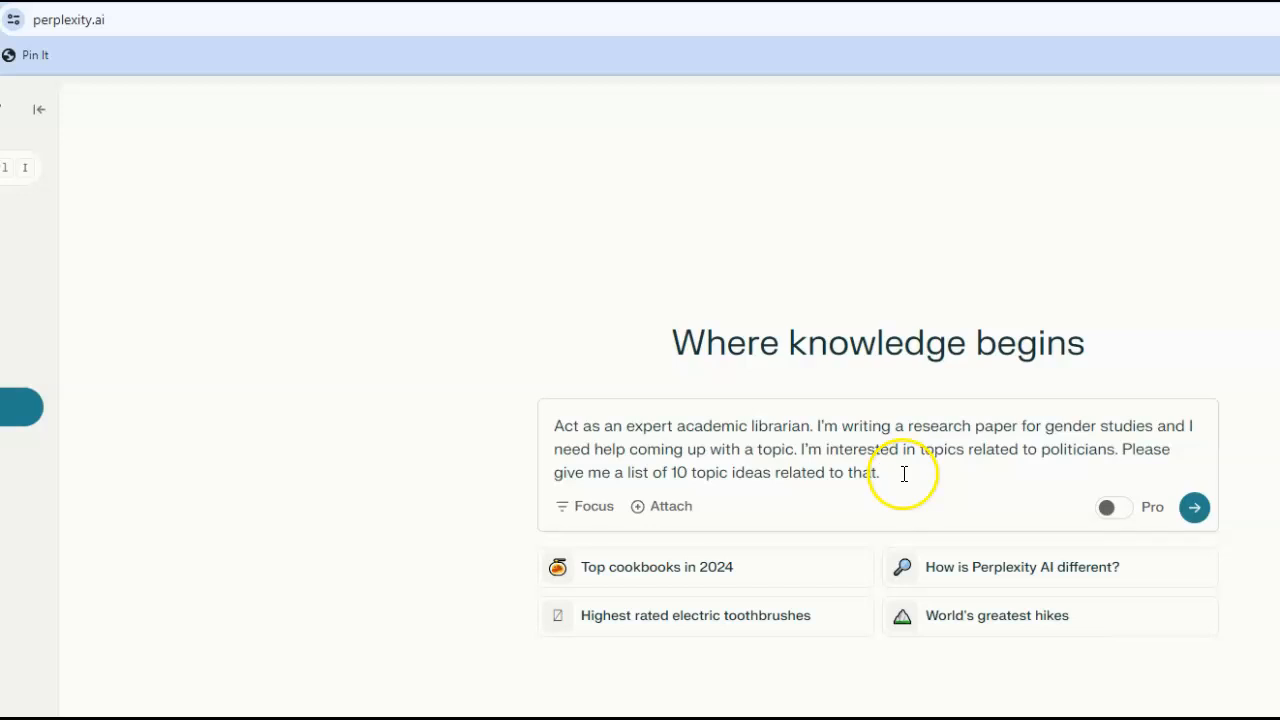
Submit the prompt and scroll through the answer's 10 topic ideas and sources.
click(1193, 507)
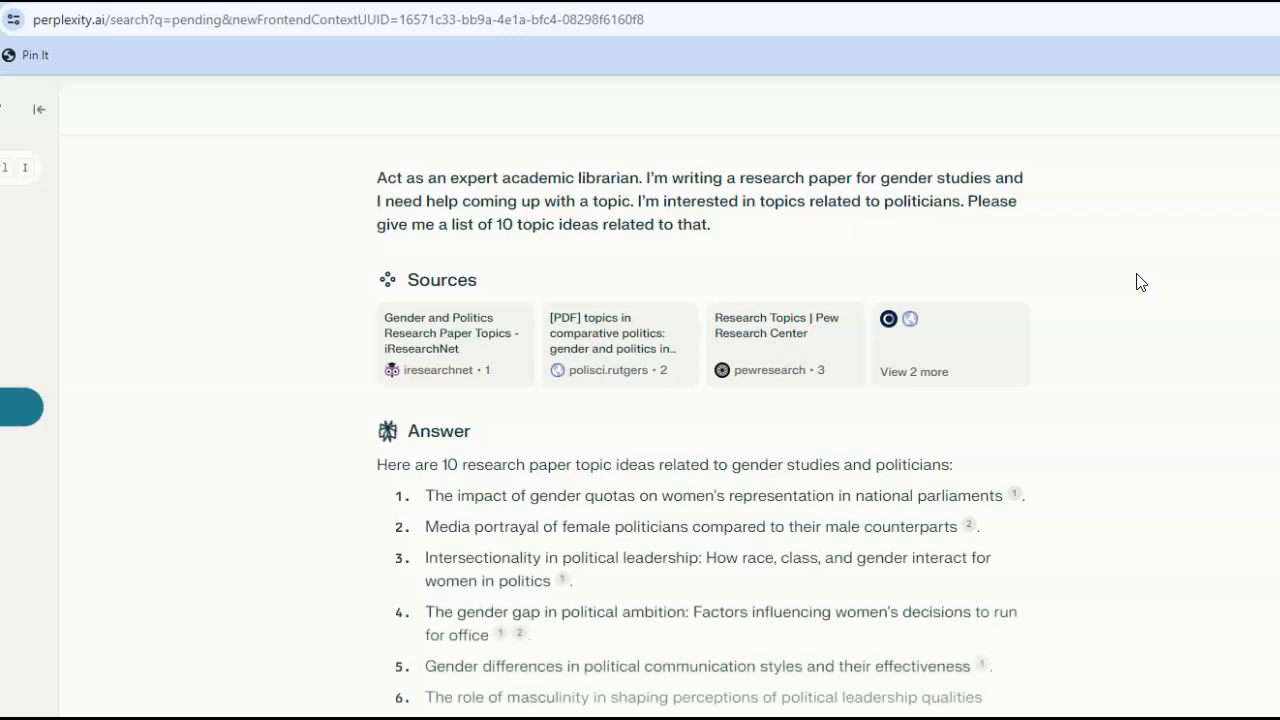
scroll(down, 3)
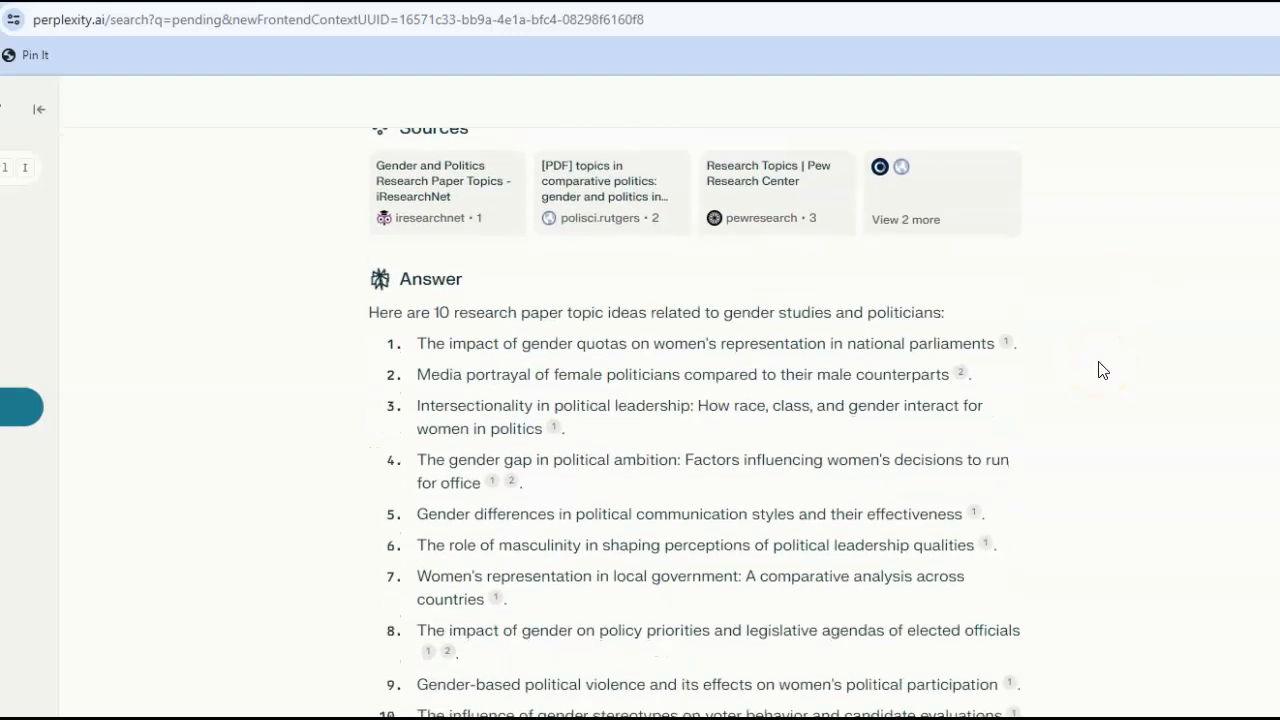